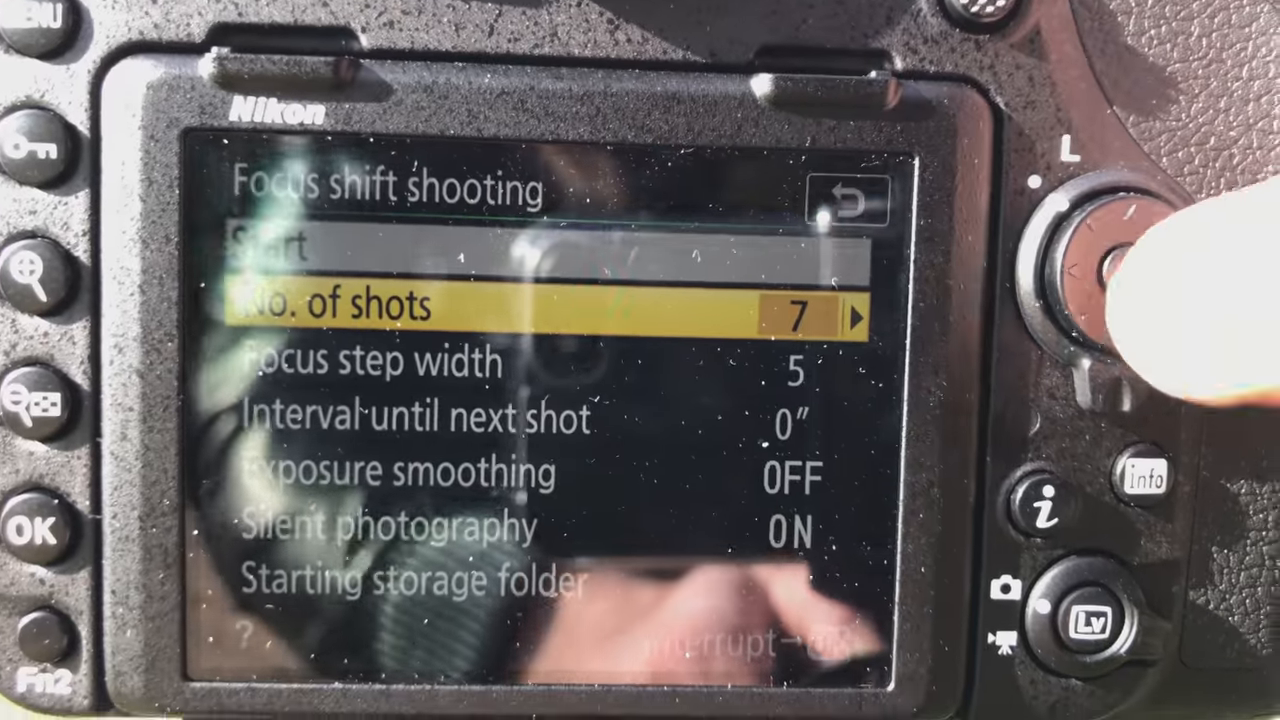
# Step through the focus-shifted frames DSC_0876 and DSC_0877 and hand them to Helicon Focus
pyautogui.press('Down')
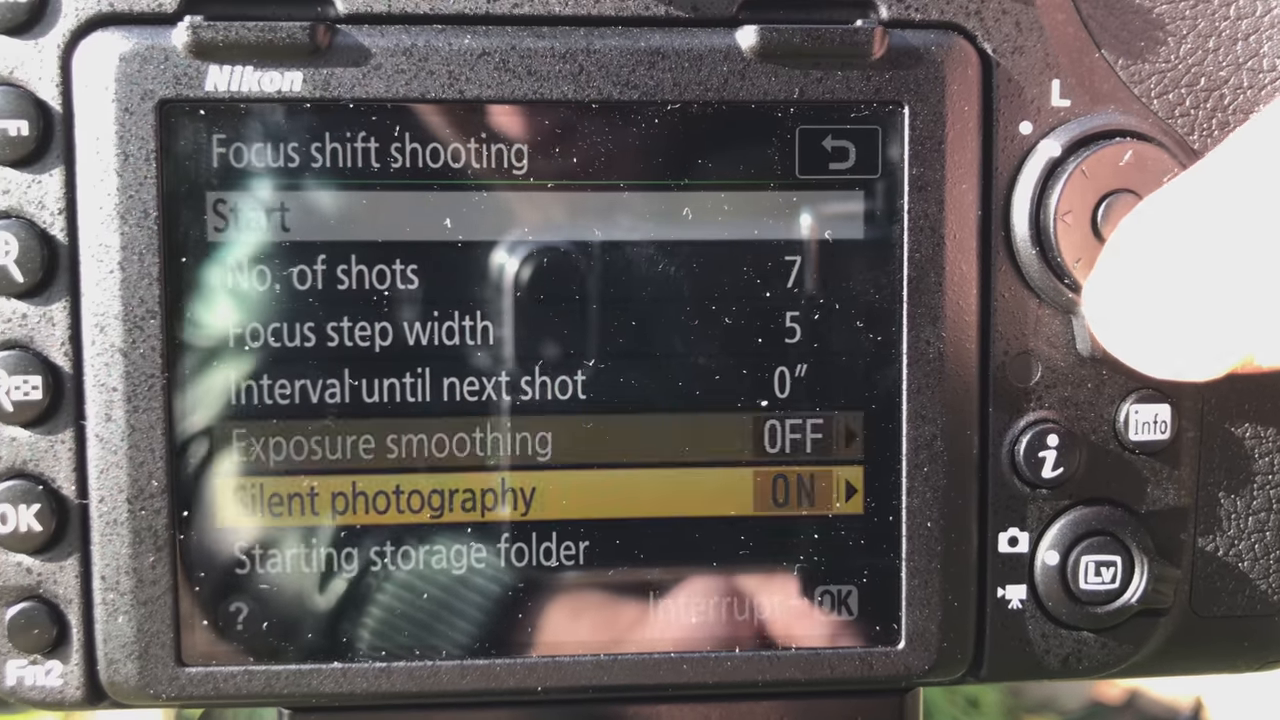
pyautogui.press('Down')
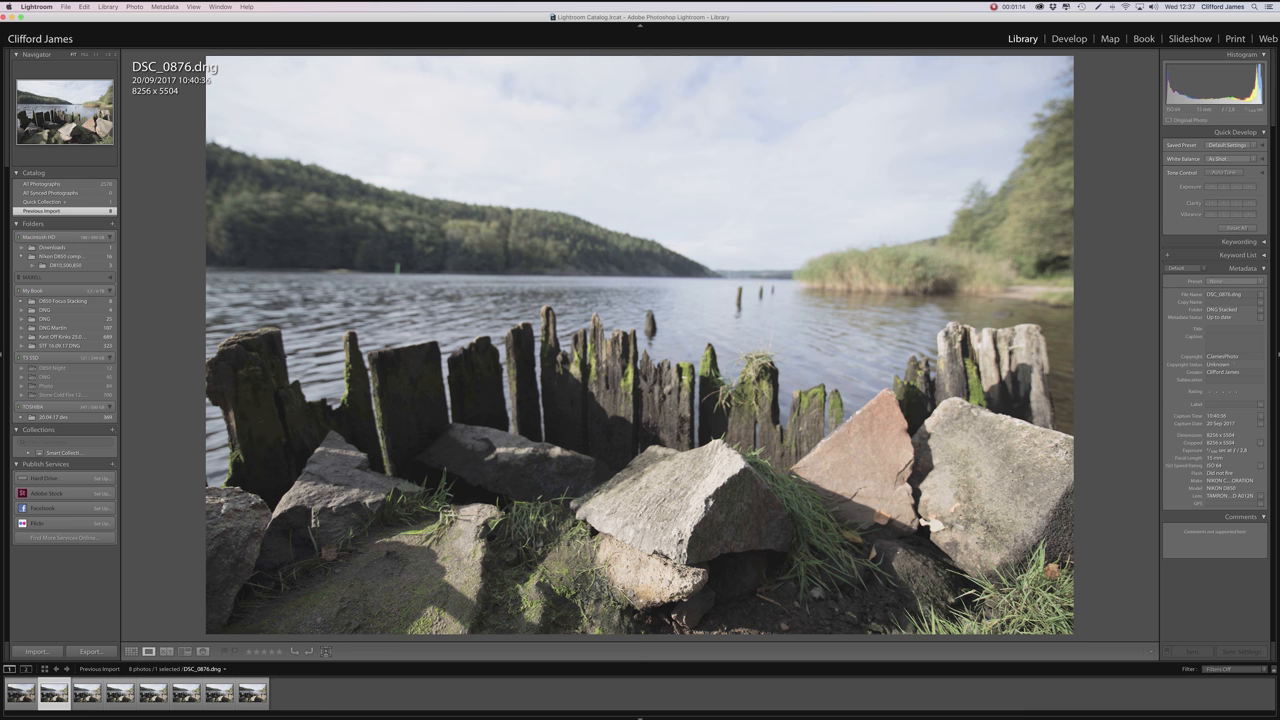
pyautogui.click(720, 500)
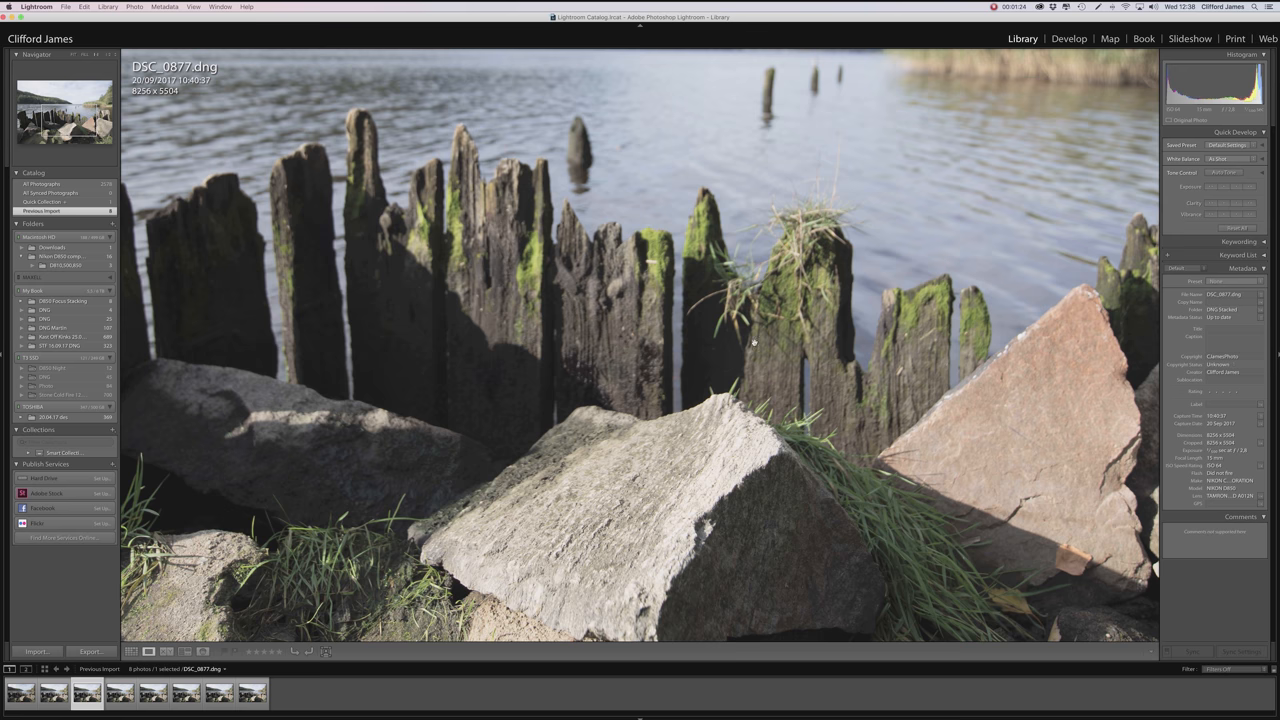
pyautogui.click(152, 692)
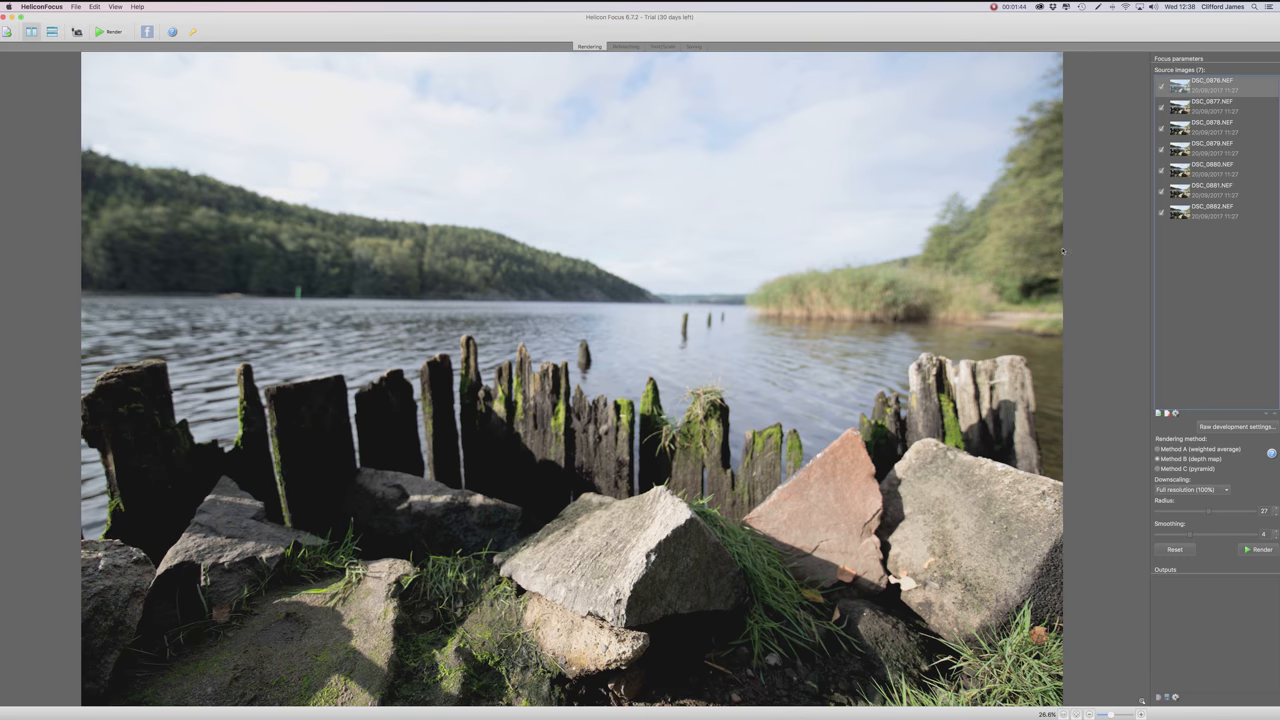
pyautogui.moveTo(1124, 324)
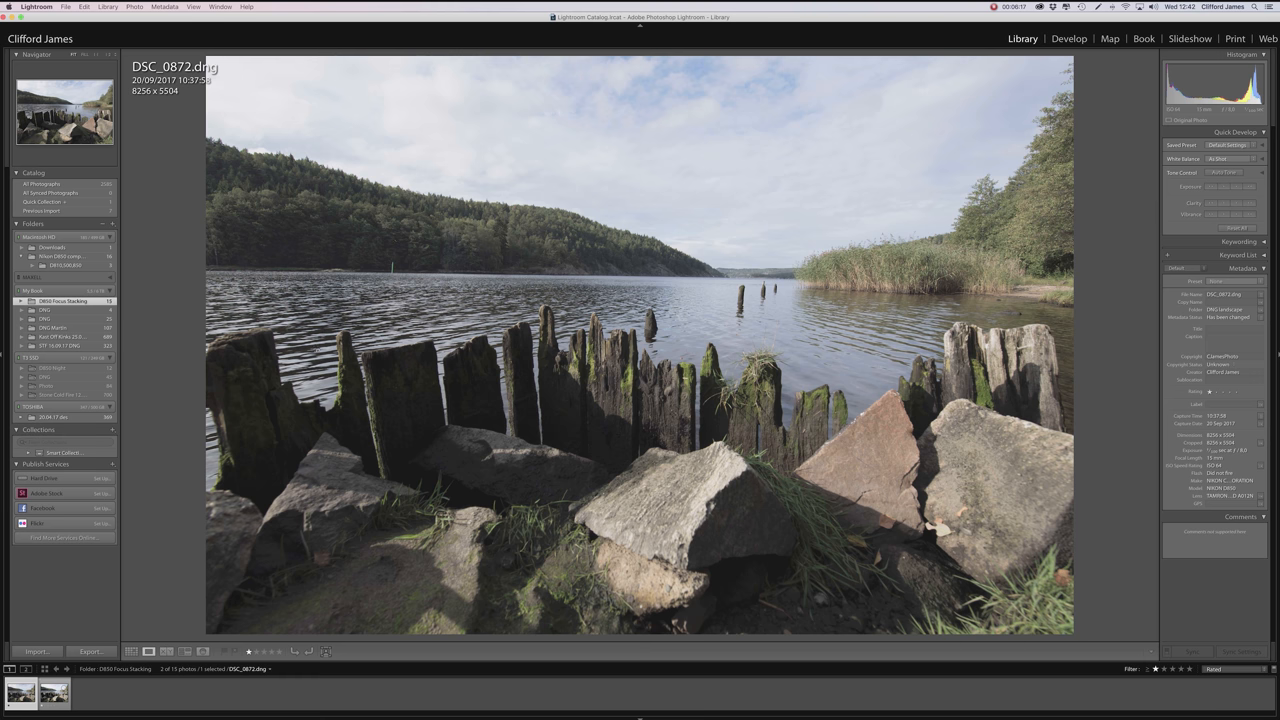
pyautogui.moveTo(818, 324)
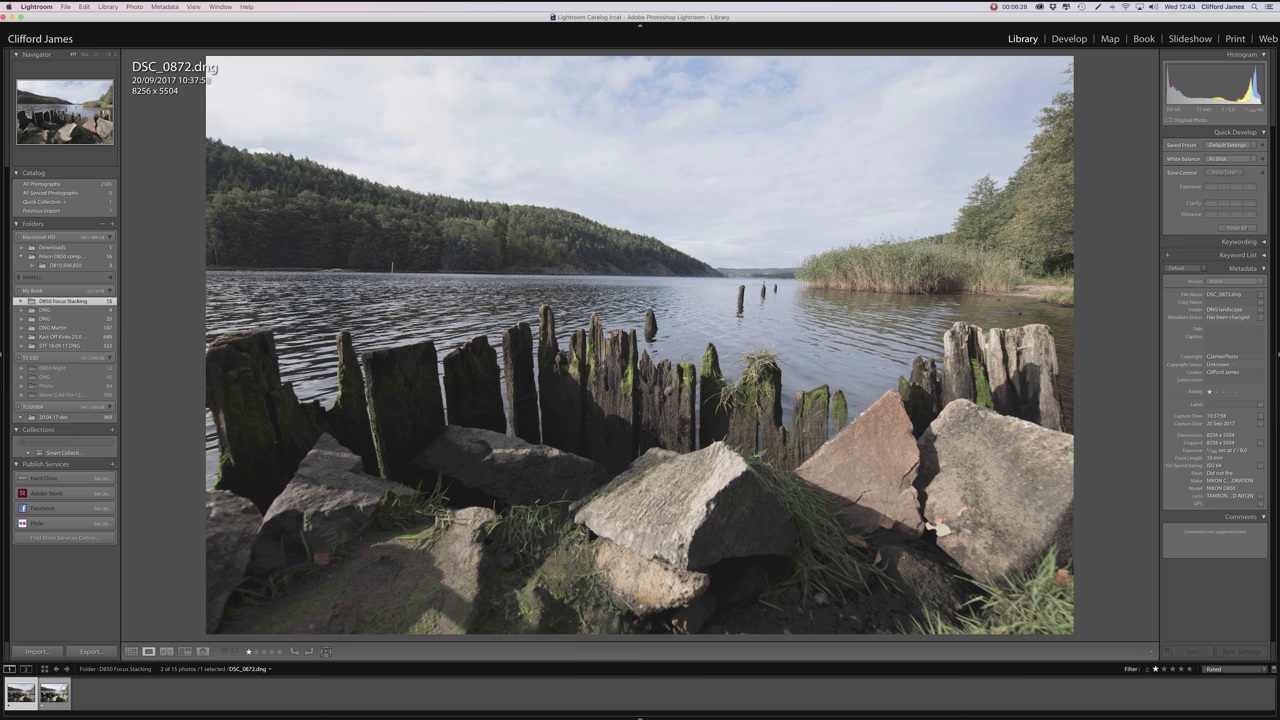
pyautogui.click(52, 692)
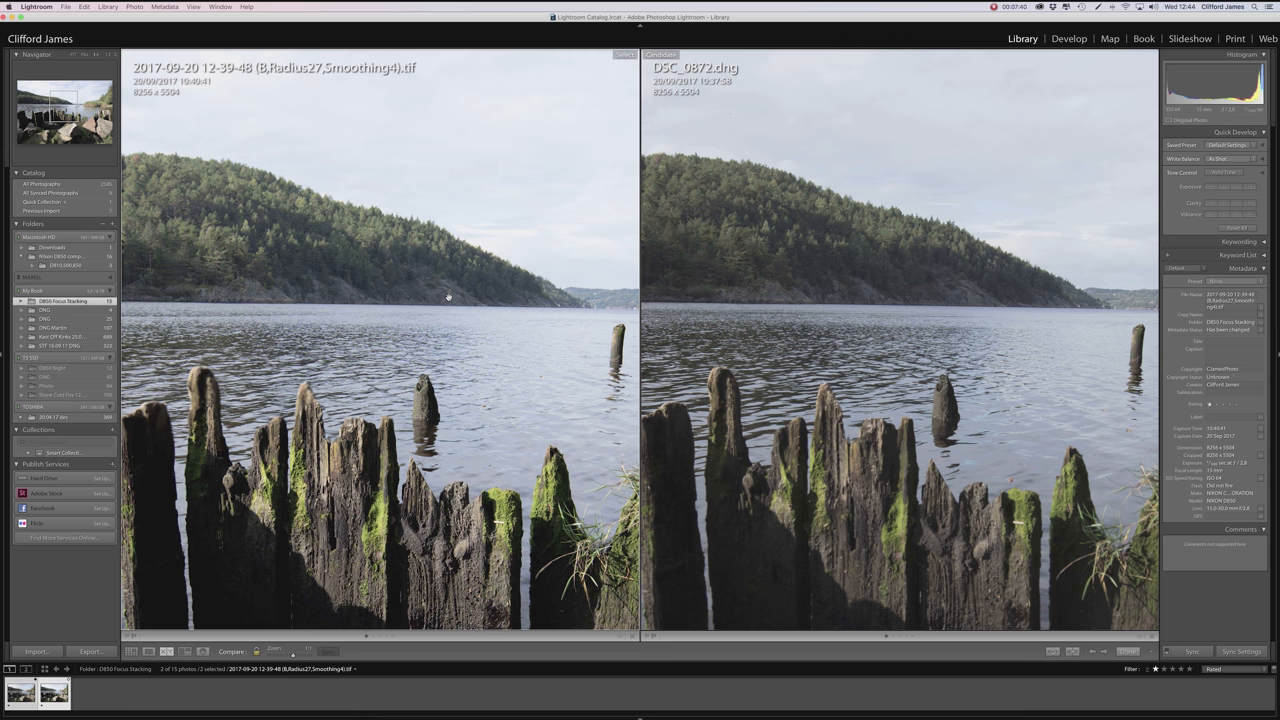
pyautogui.moveTo(360, 260)
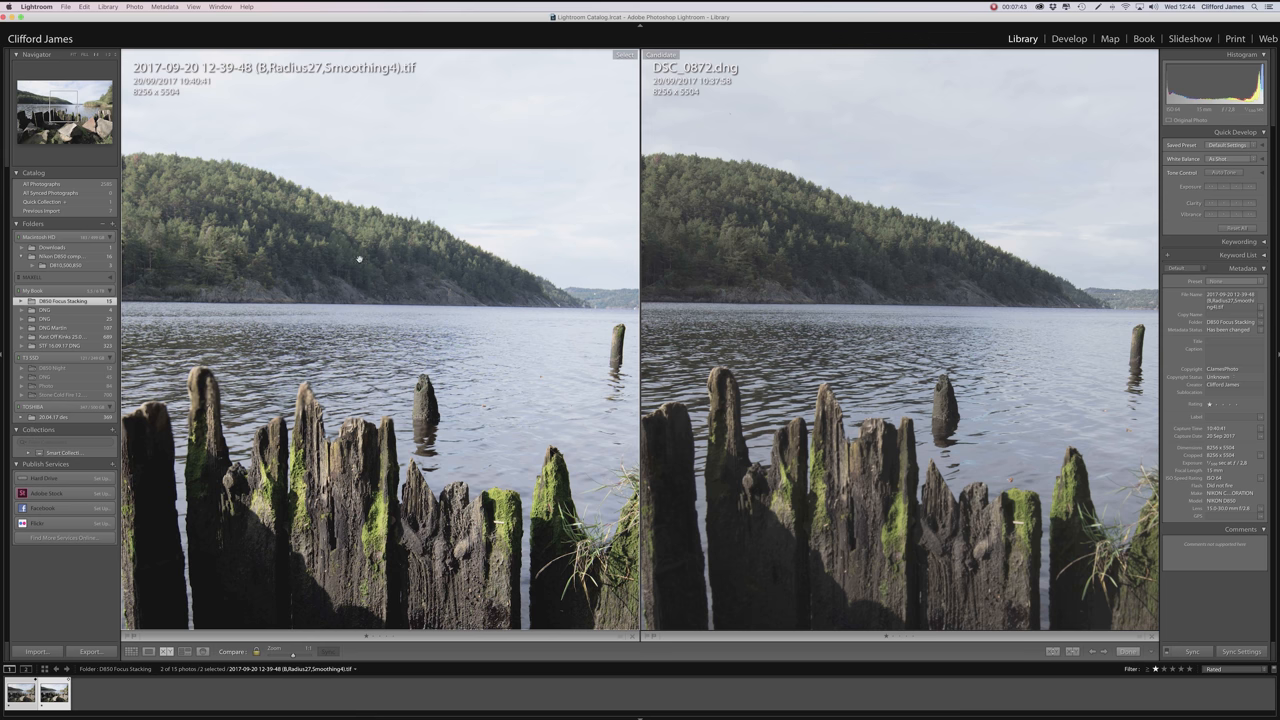